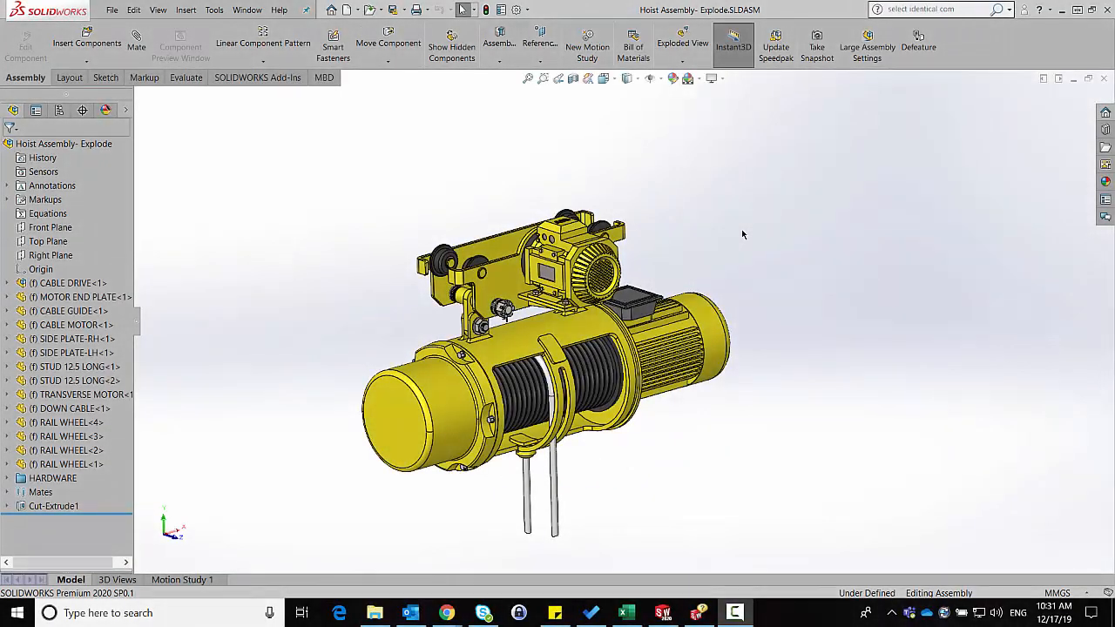
mouse_move(751, 235)
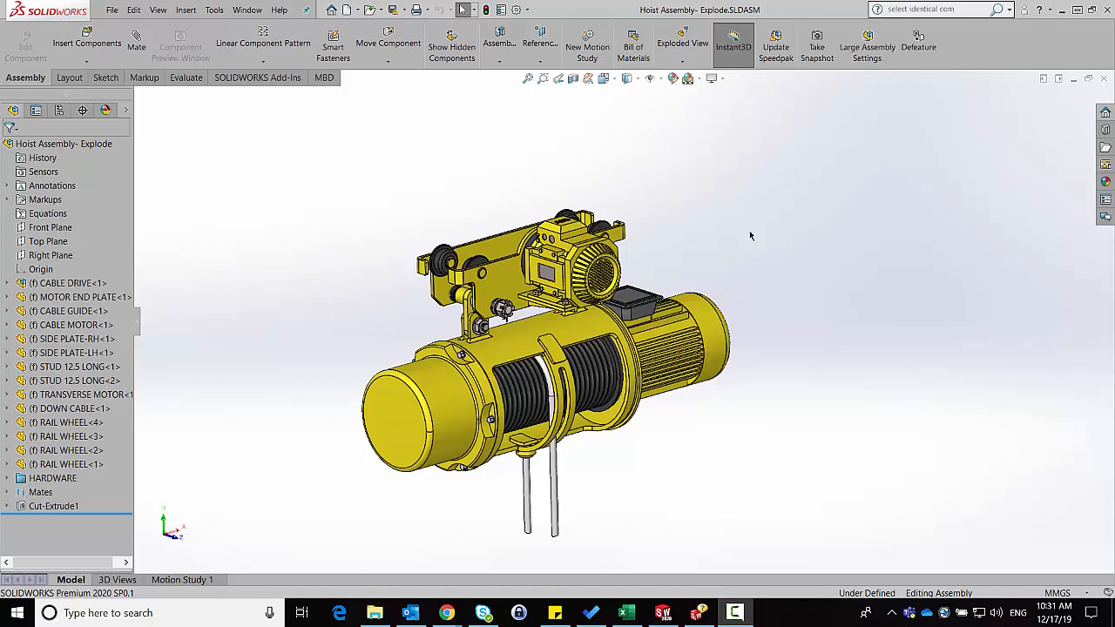
mouse_move(388, 263)
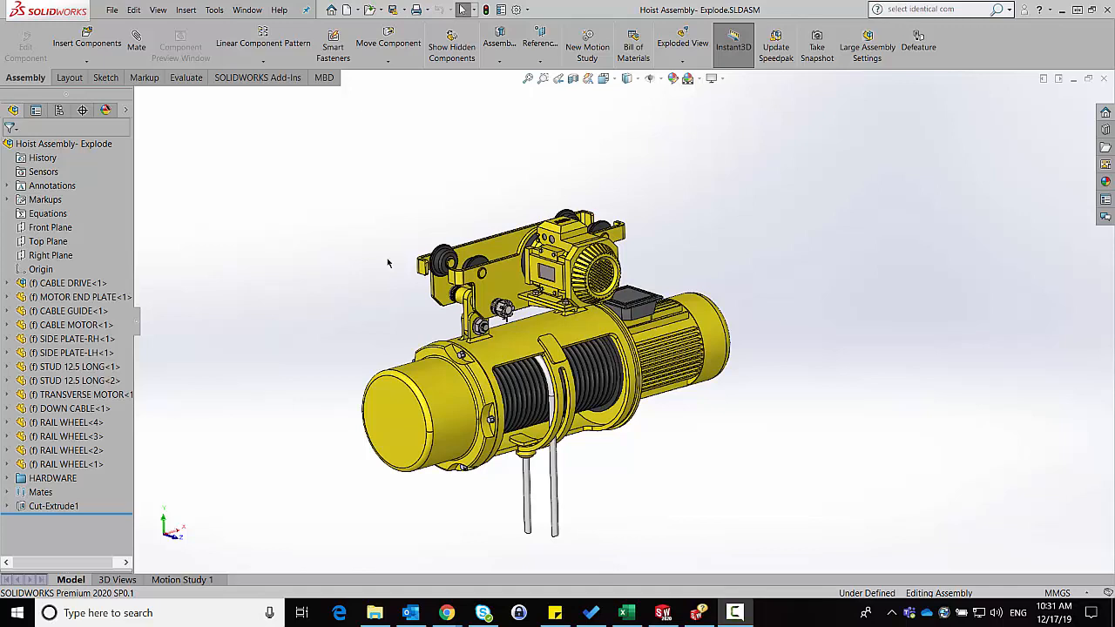
mouse_move(404, 268)
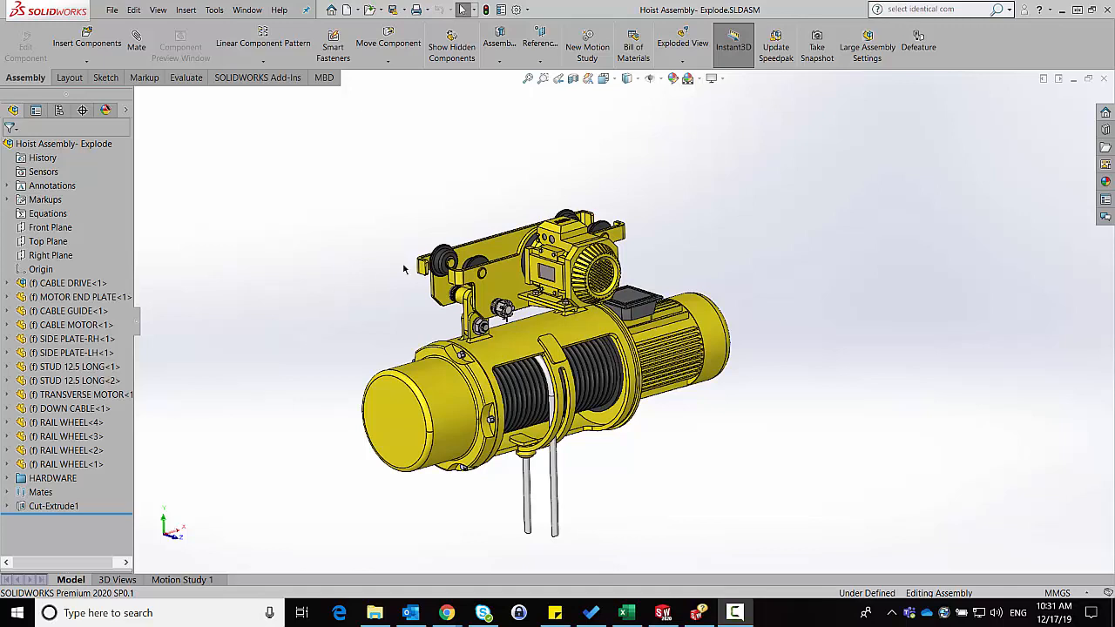
mouse_move(436, 261)
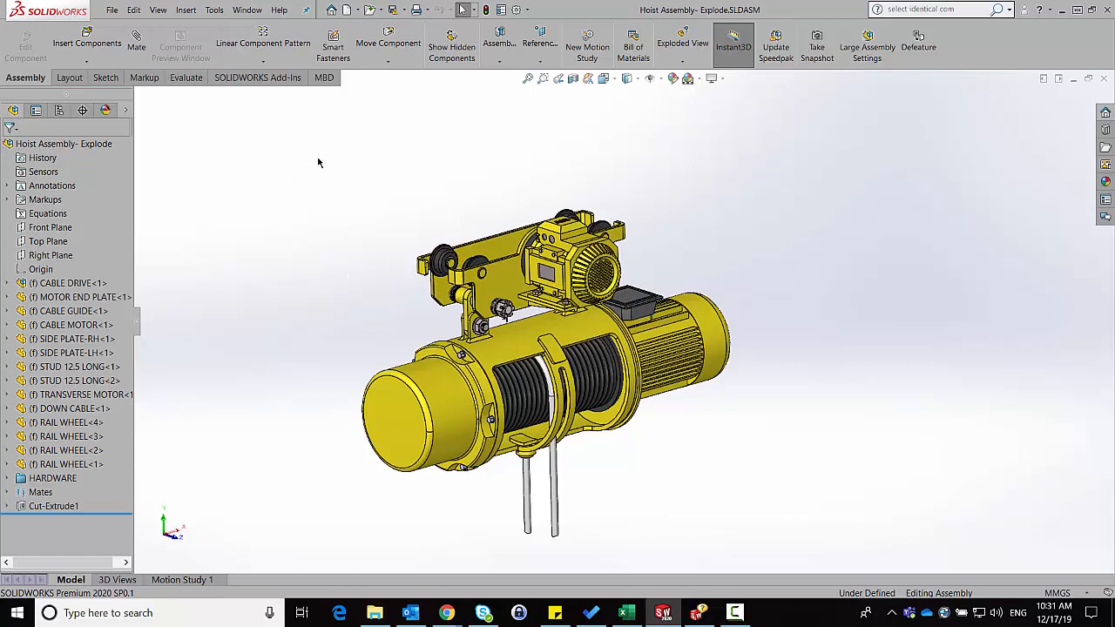
mouse_move(465, 10)
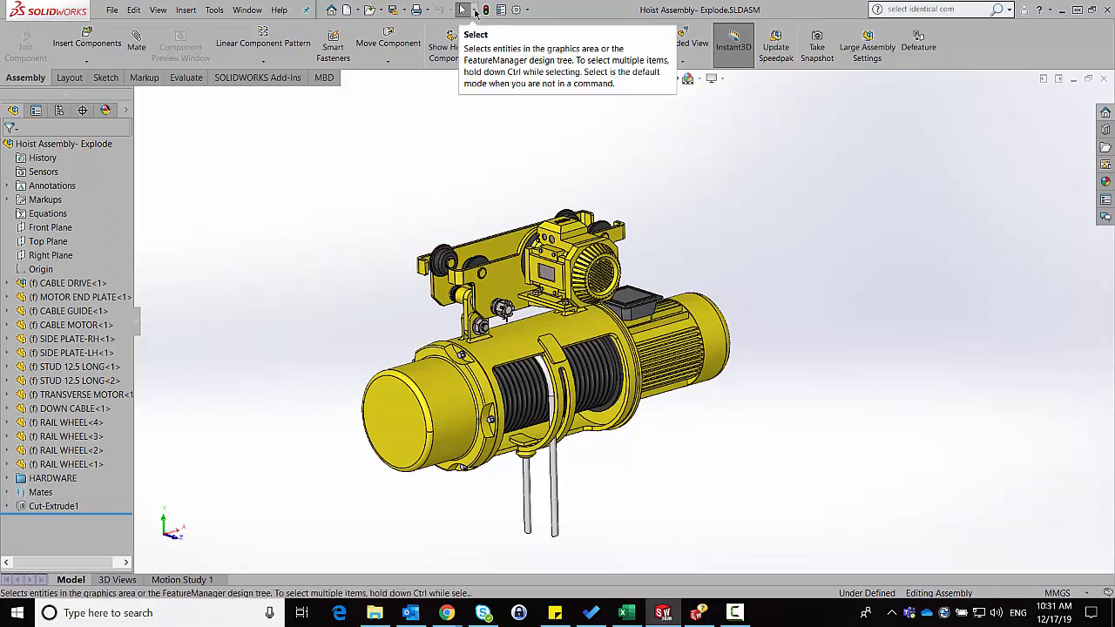
Select all identical rail wheel components using the selection tools shortcut menu
left_click(464, 10)
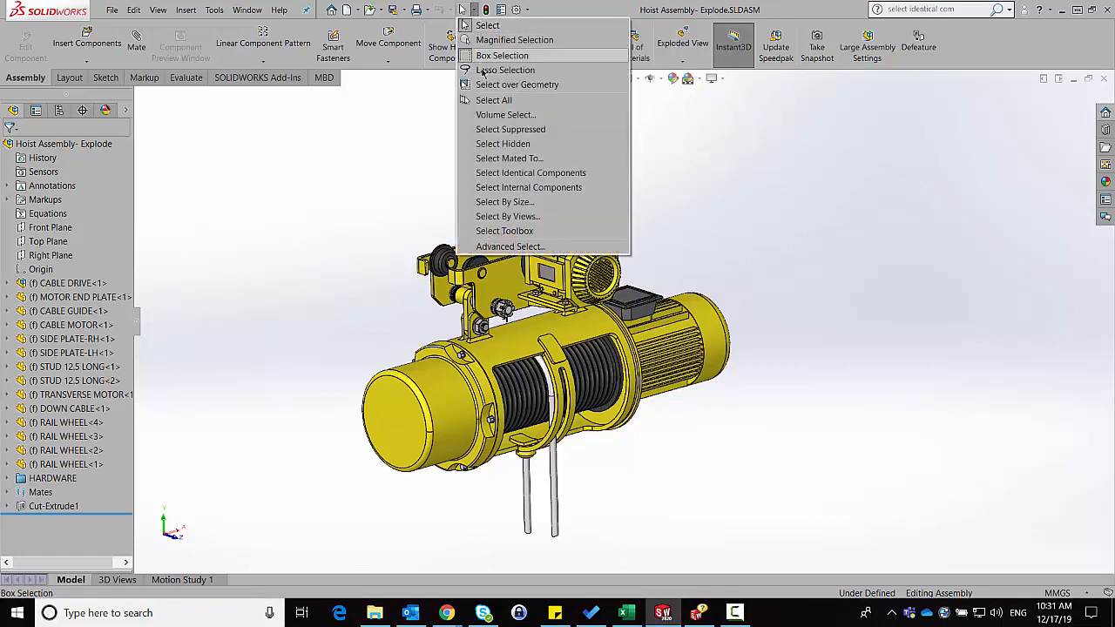
mouse_move(530, 173)
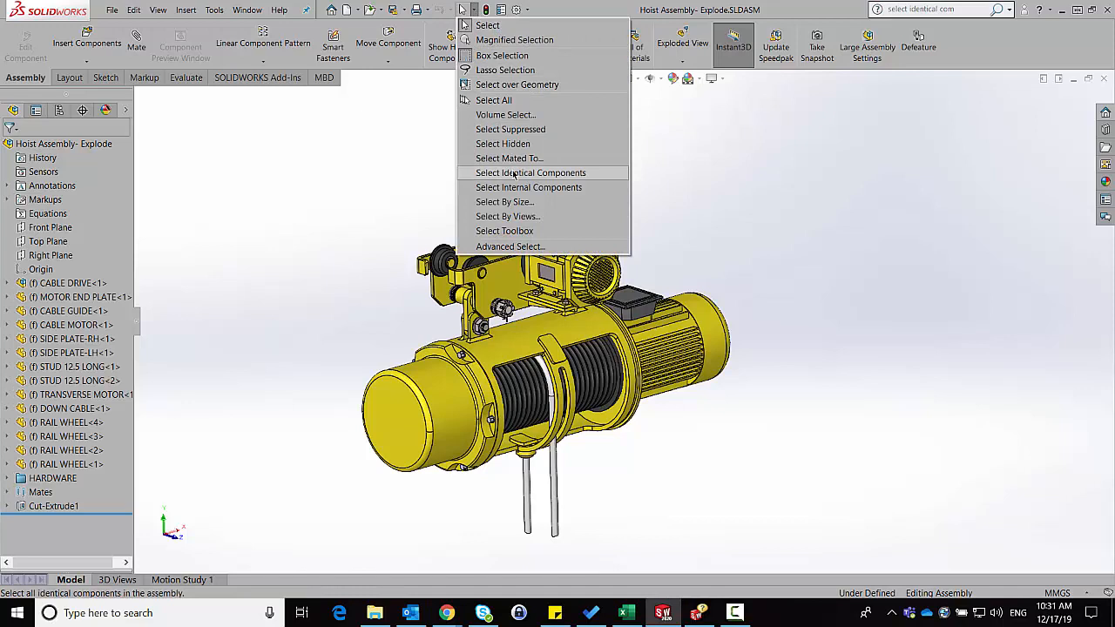
left_click(530, 172)
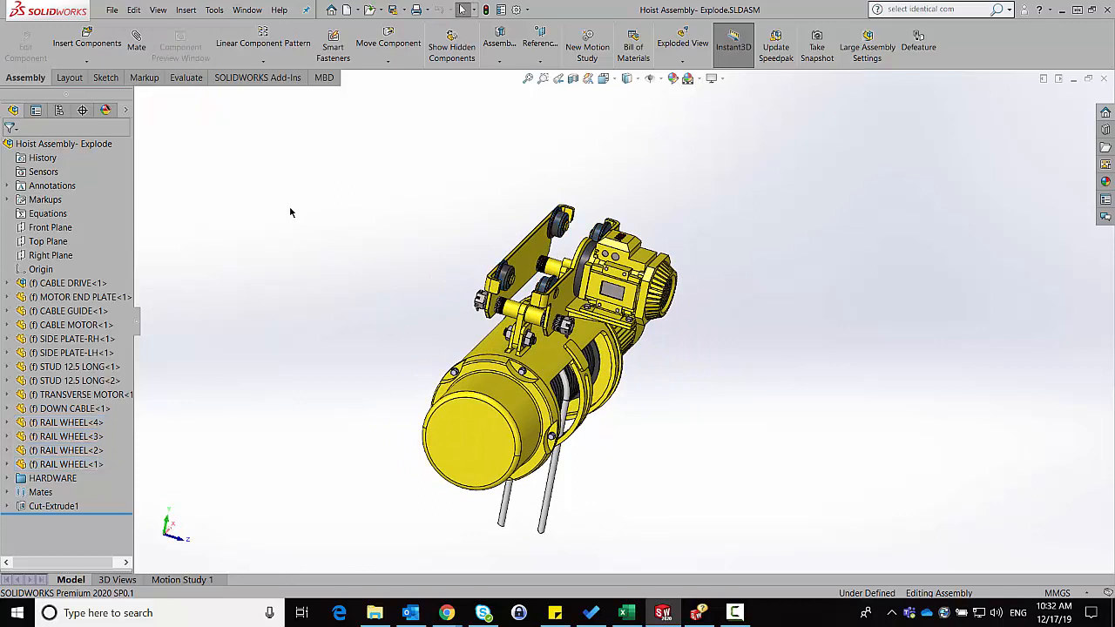
right_click(292, 213)
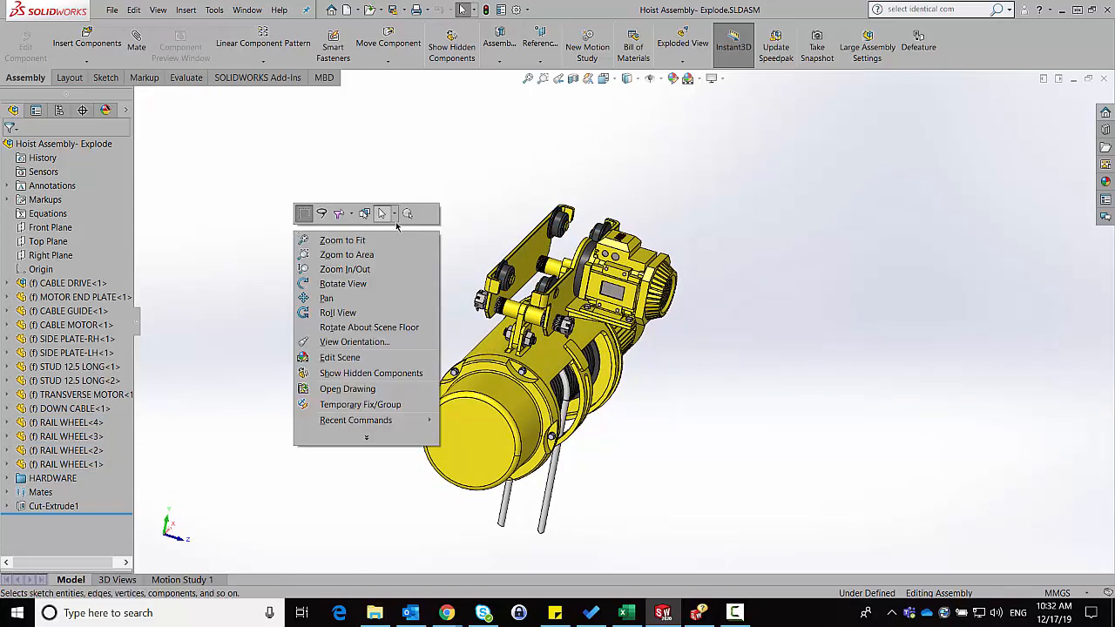
left_click(378, 213)
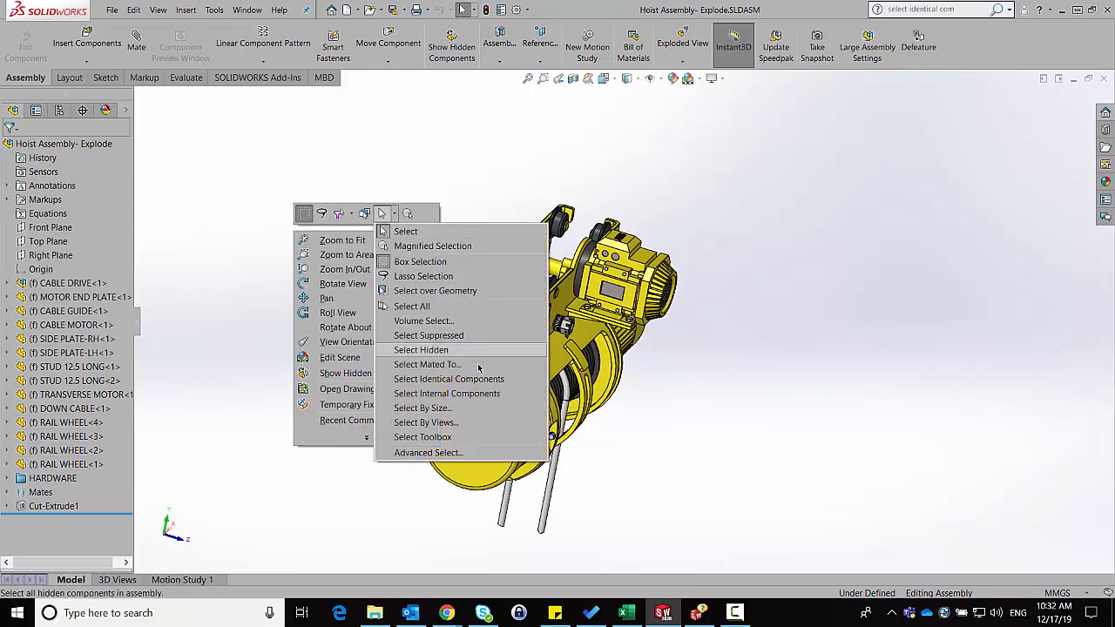
left_click(448, 379)
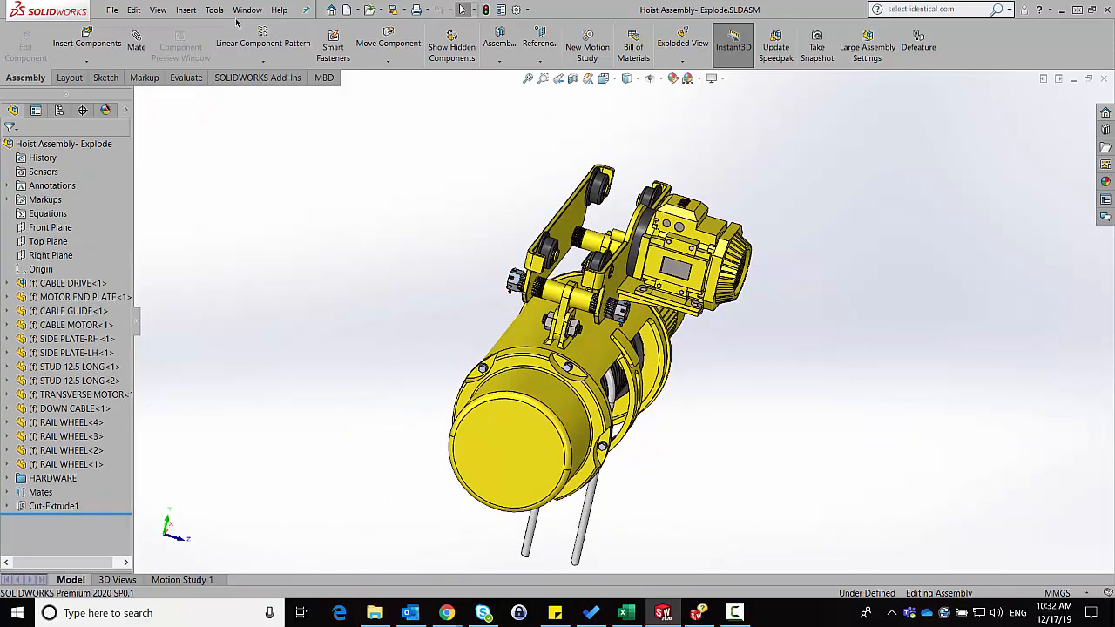
Start Defeature from Tools and add every rail wheel instance to Group1
left_click(213, 9)
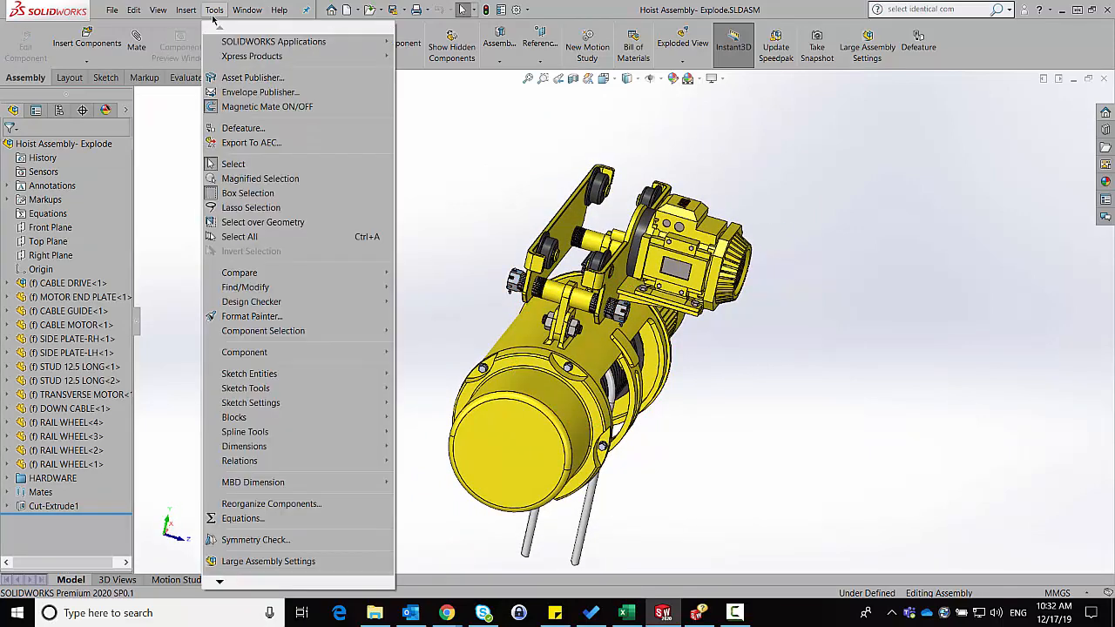
mouse_move(264, 331)
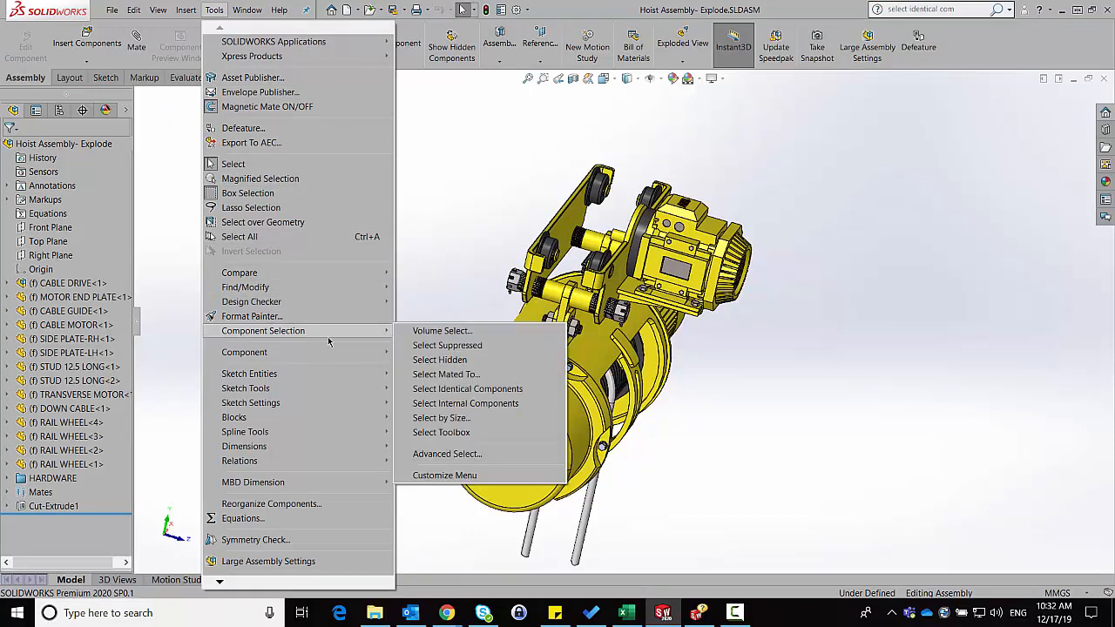
mouse_move(467, 389)
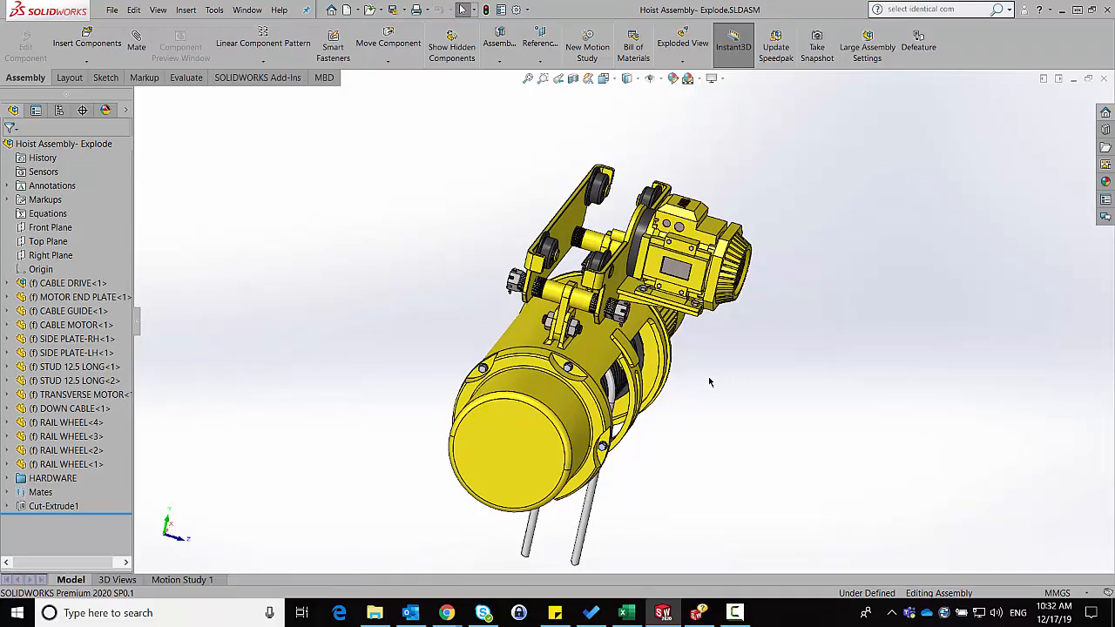
left_click(920, 43)
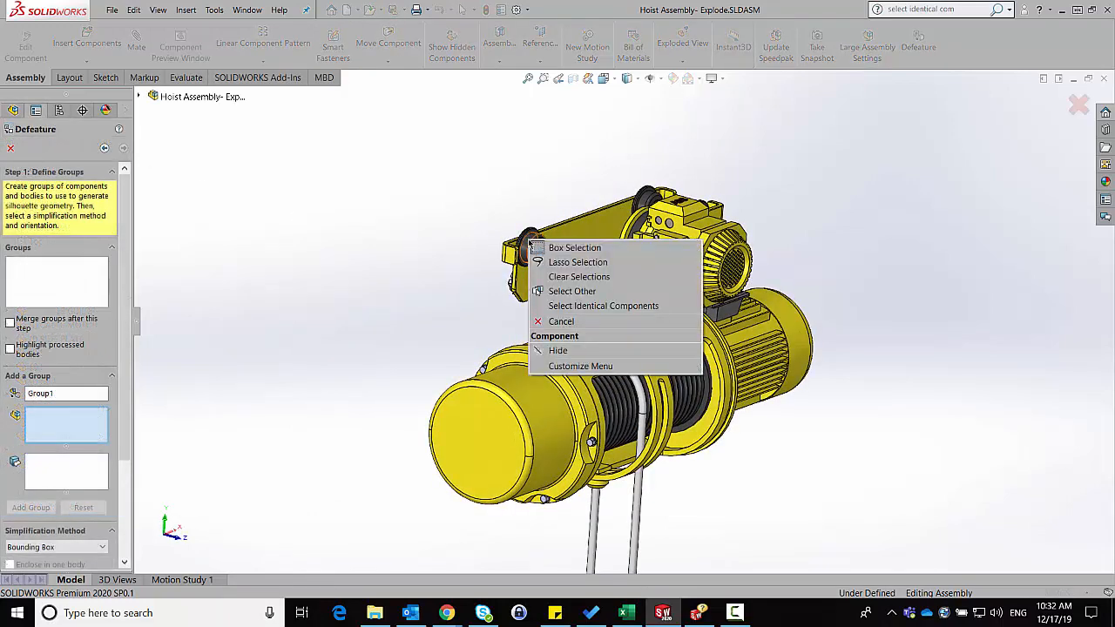
mouse_move(603, 306)
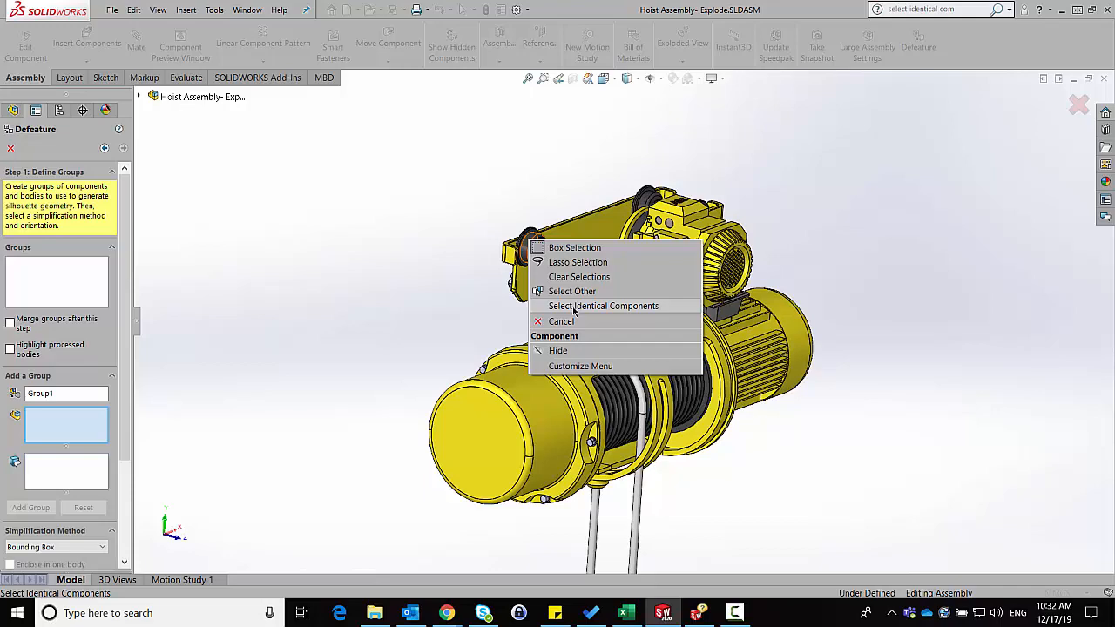
left_click(604, 306)
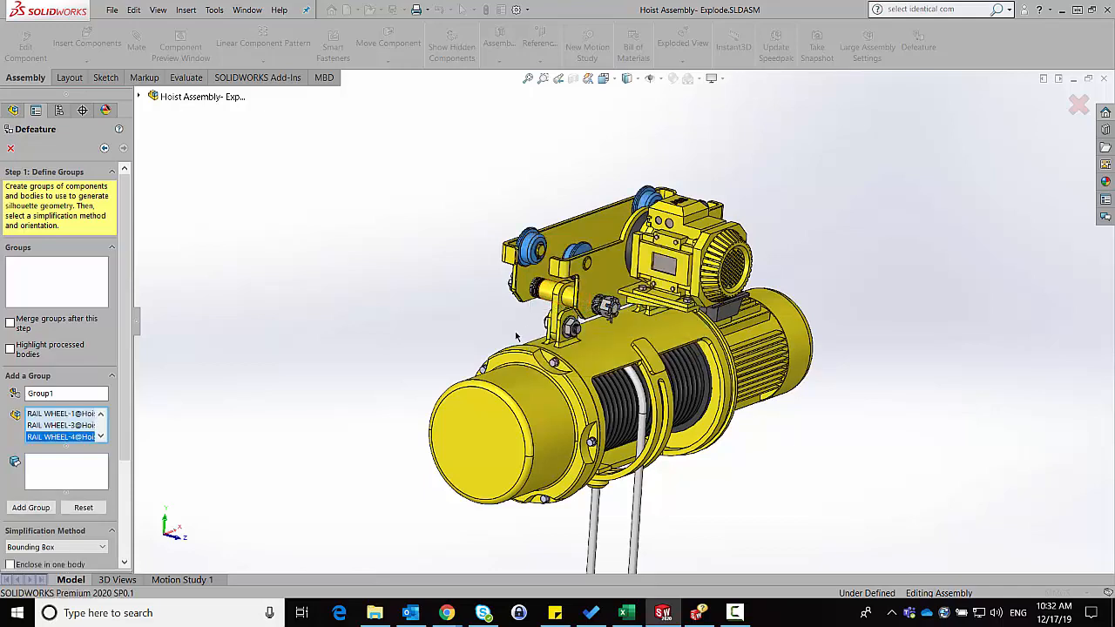